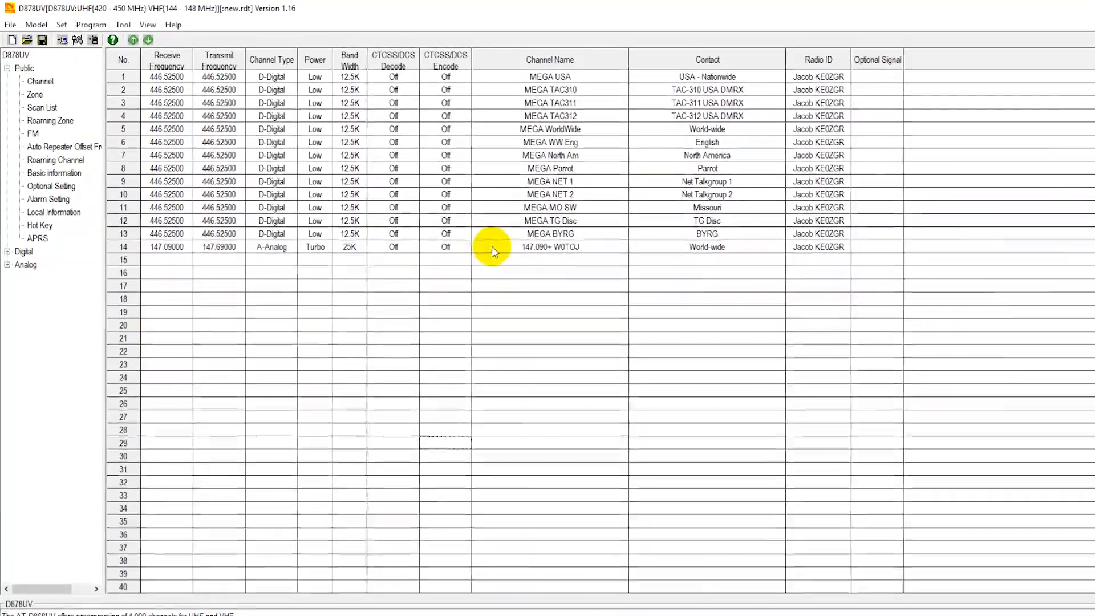
# Open the Channel Information Edit dialog for channel 14, the 147.090+ W0TOJ analog repeater
pyautogui.doubleClick(551, 247)
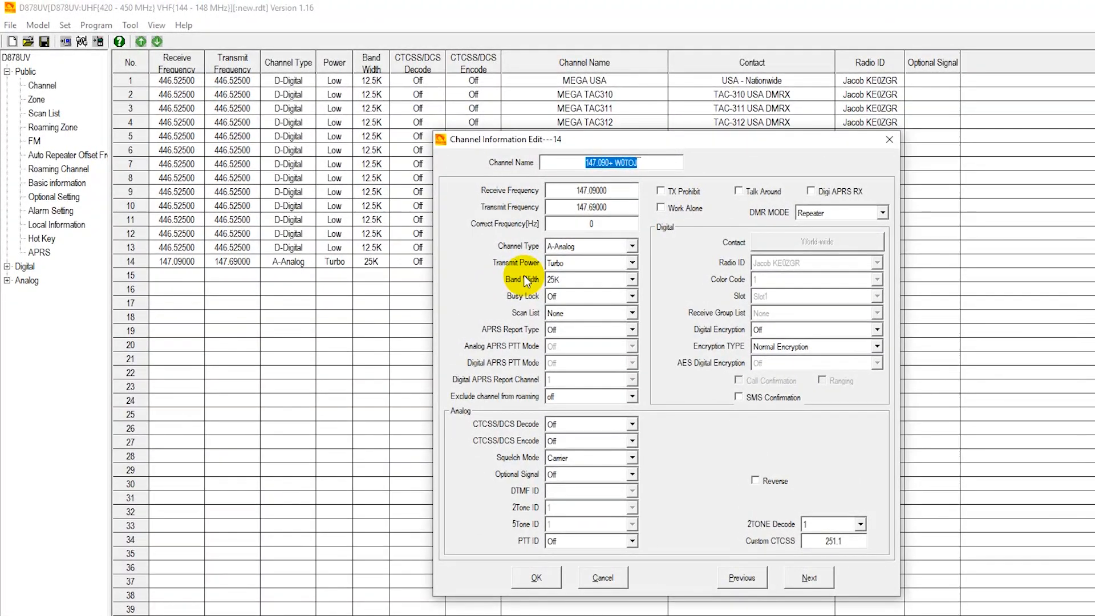
pyautogui.moveTo(611, 196)
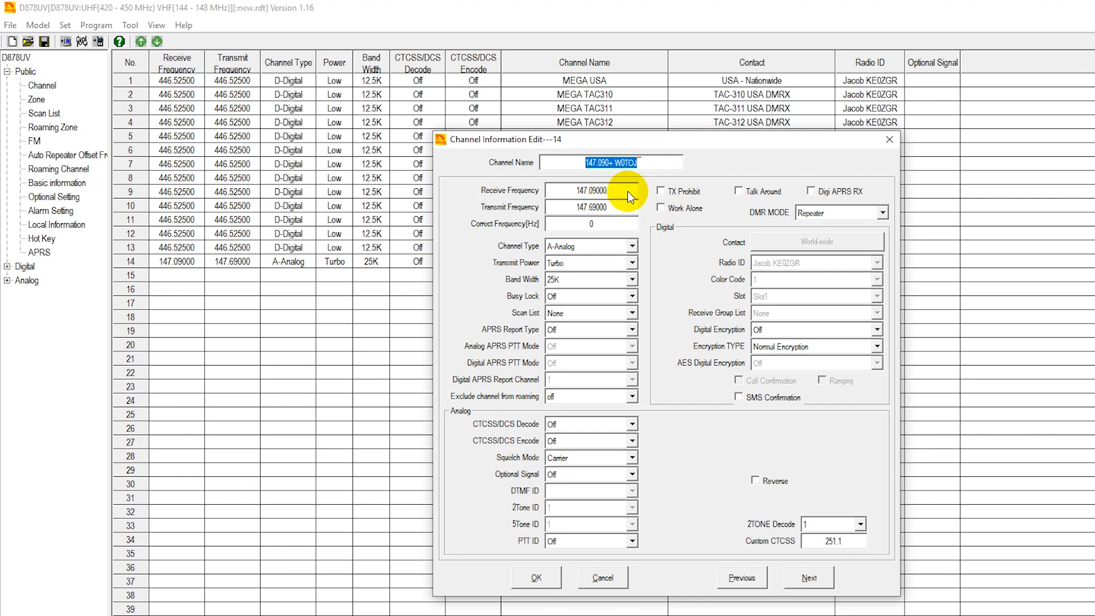
pyautogui.moveTo(617, 213)
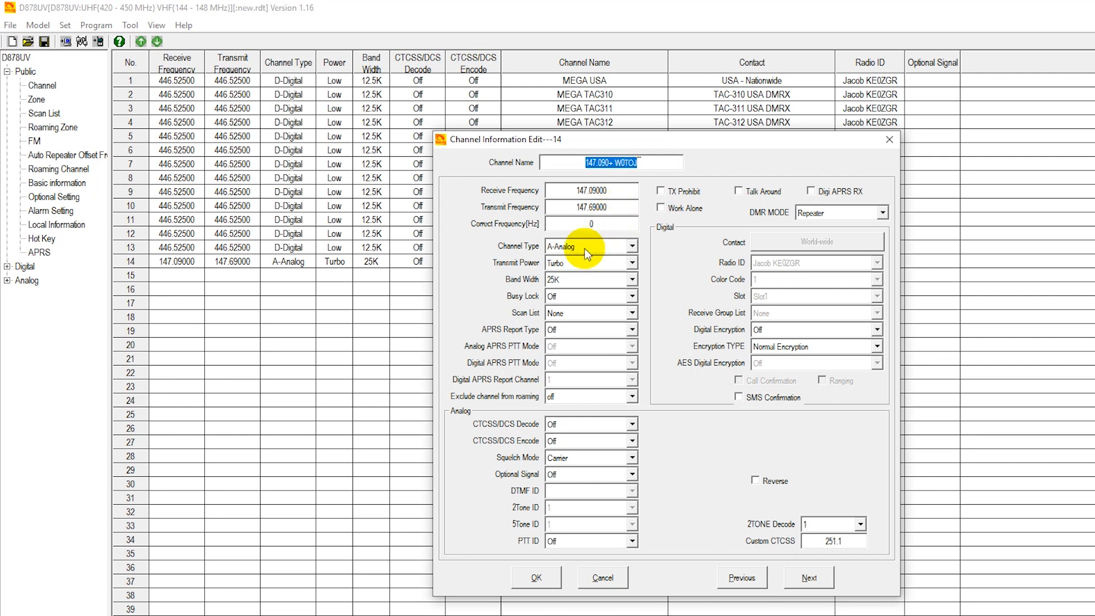
pyautogui.moveTo(566, 264)
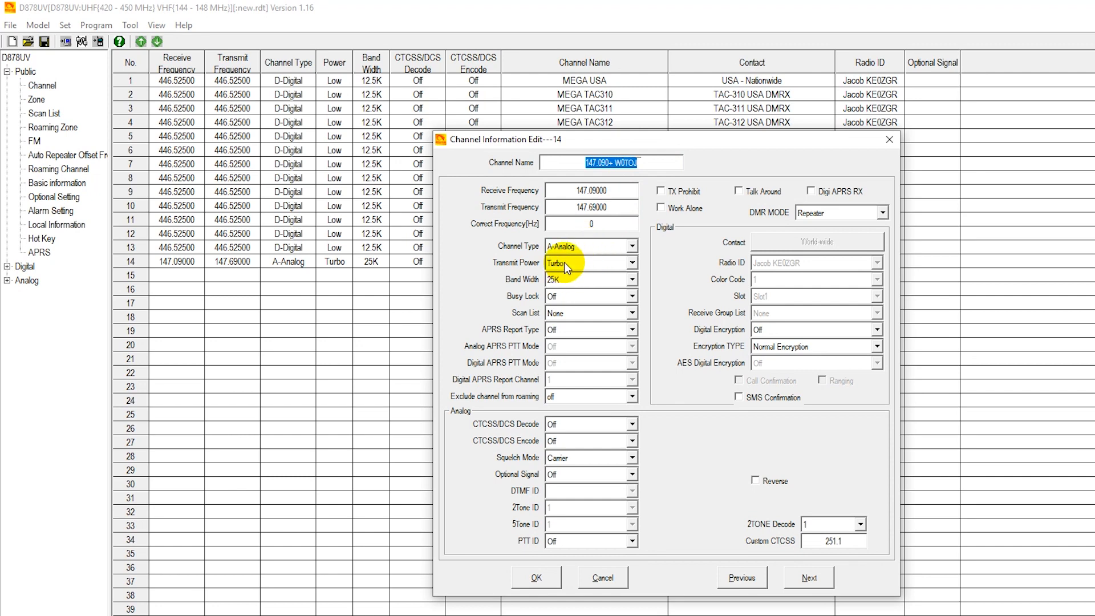
pyautogui.moveTo(573, 287)
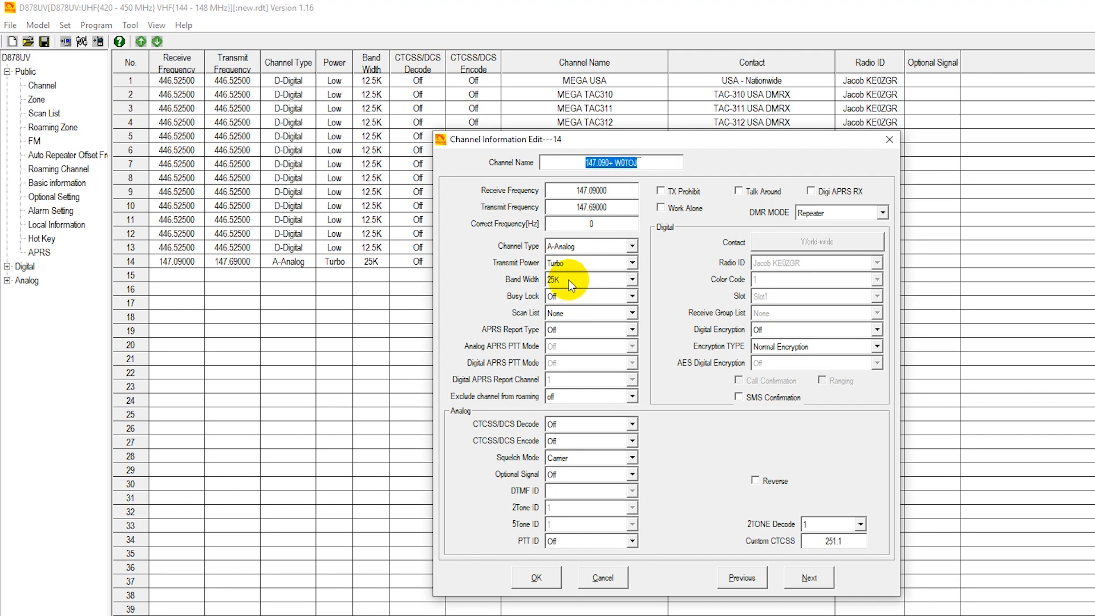
pyautogui.moveTo(634, 426)
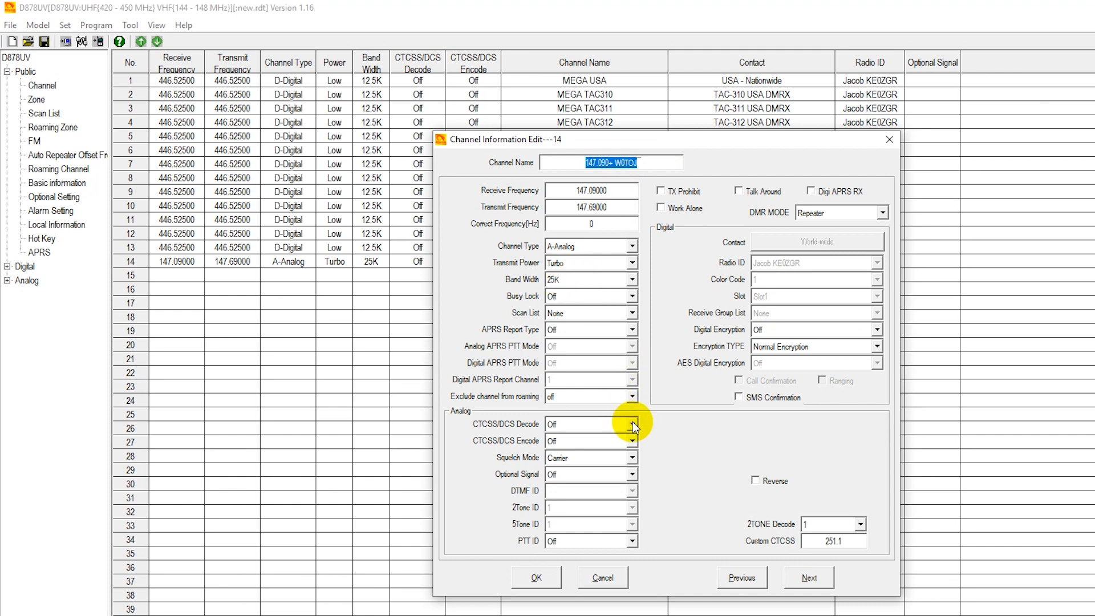
pyautogui.click(631, 424)
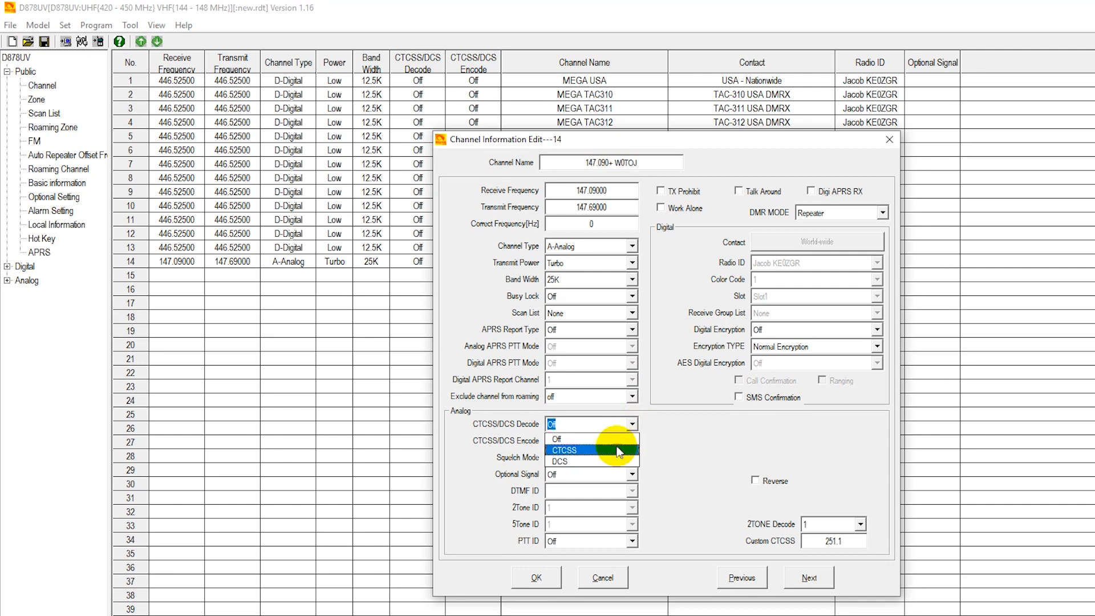
pyautogui.click(582, 450)
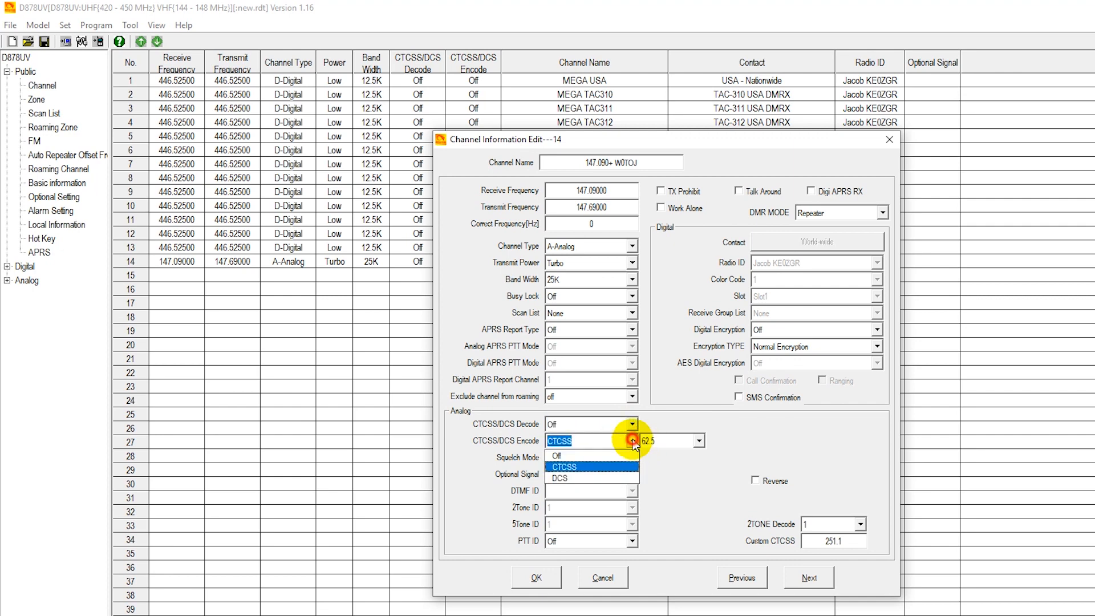
pyautogui.click(556, 455)
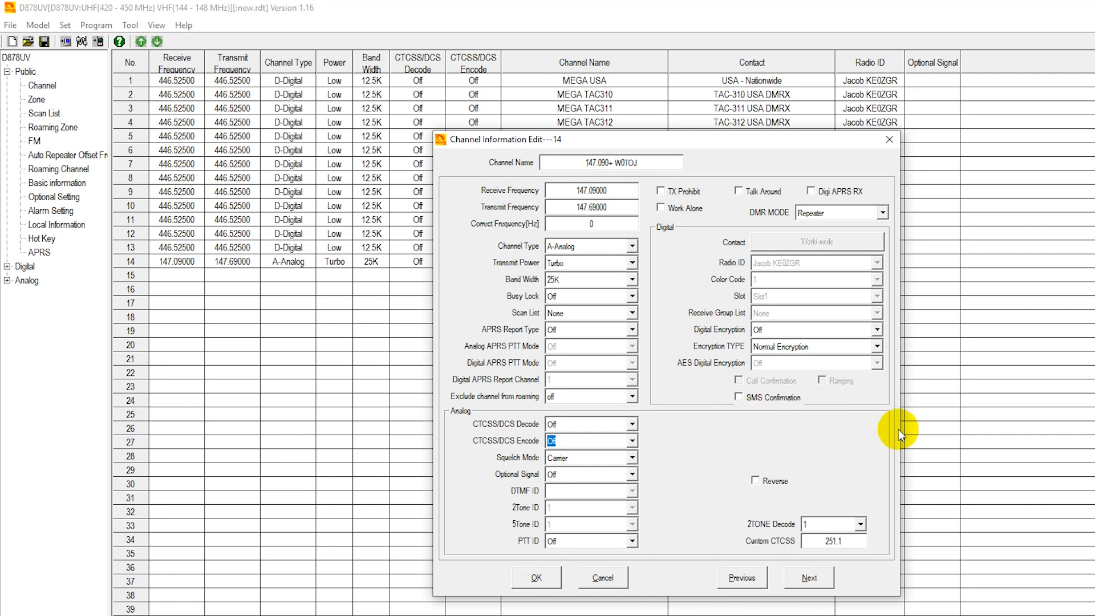
pyautogui.moveTo(957, 413)
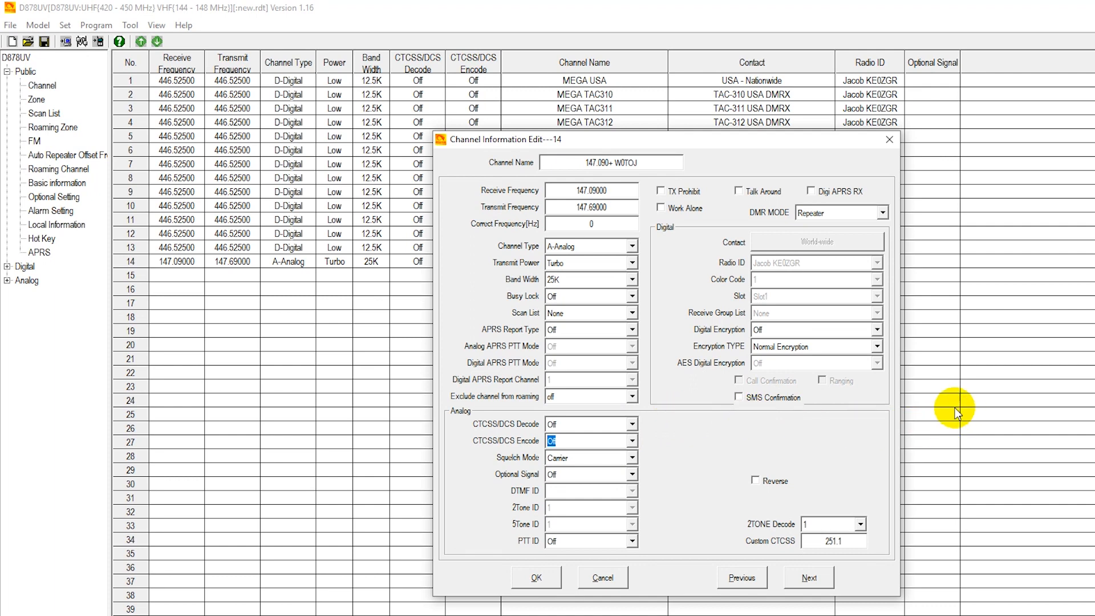
pyautogui.moveTo(931, 411)
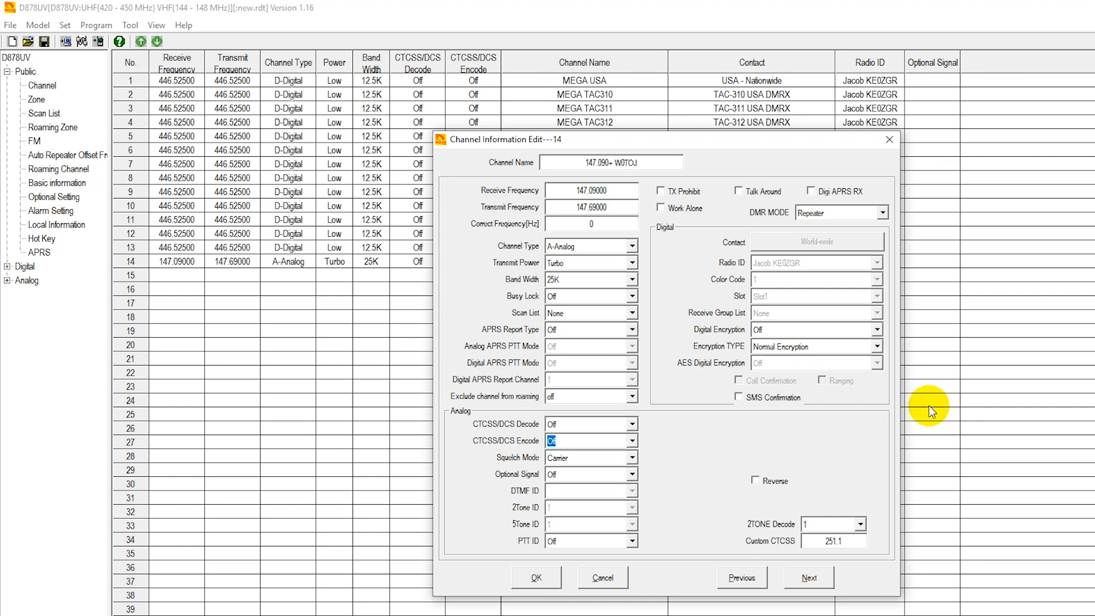
pyautogui.moveTo(843, 413)
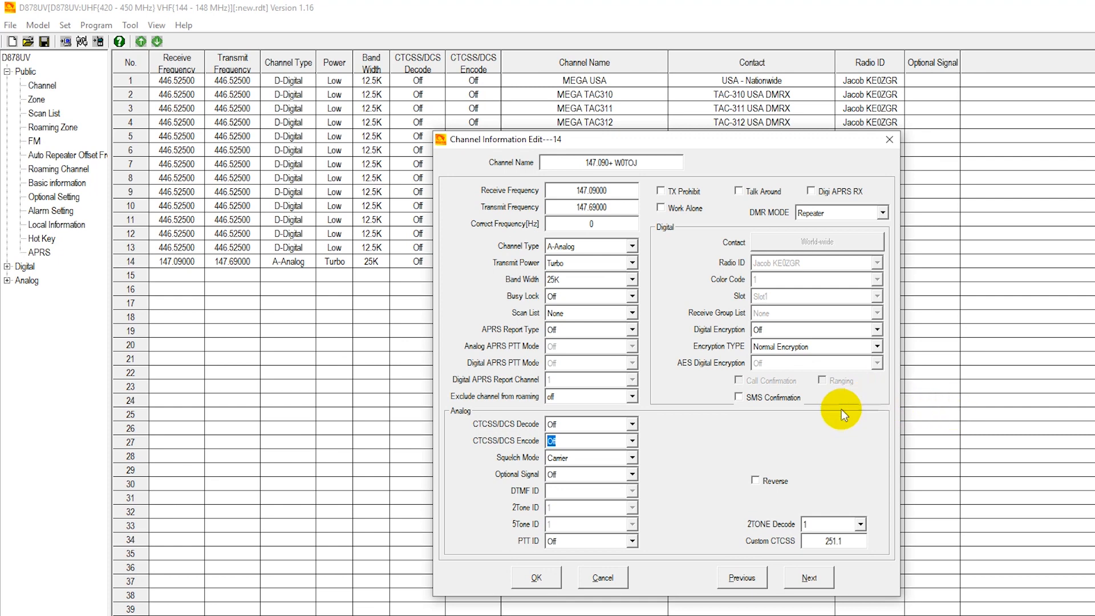
pyautogui.moveTo(778, 426)
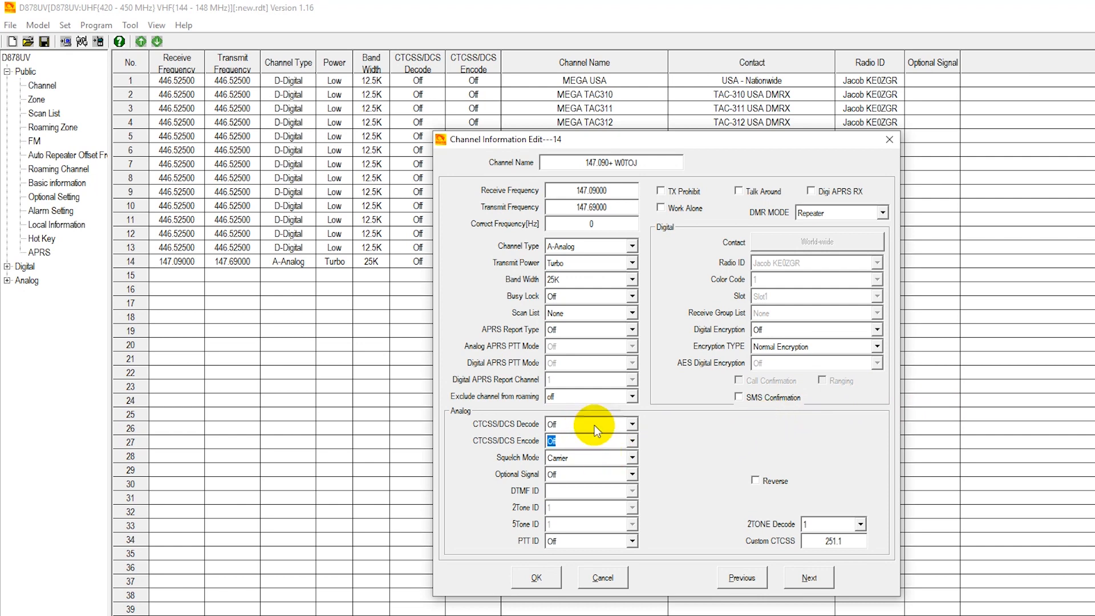
pyautogui.moveTo(734, 436)
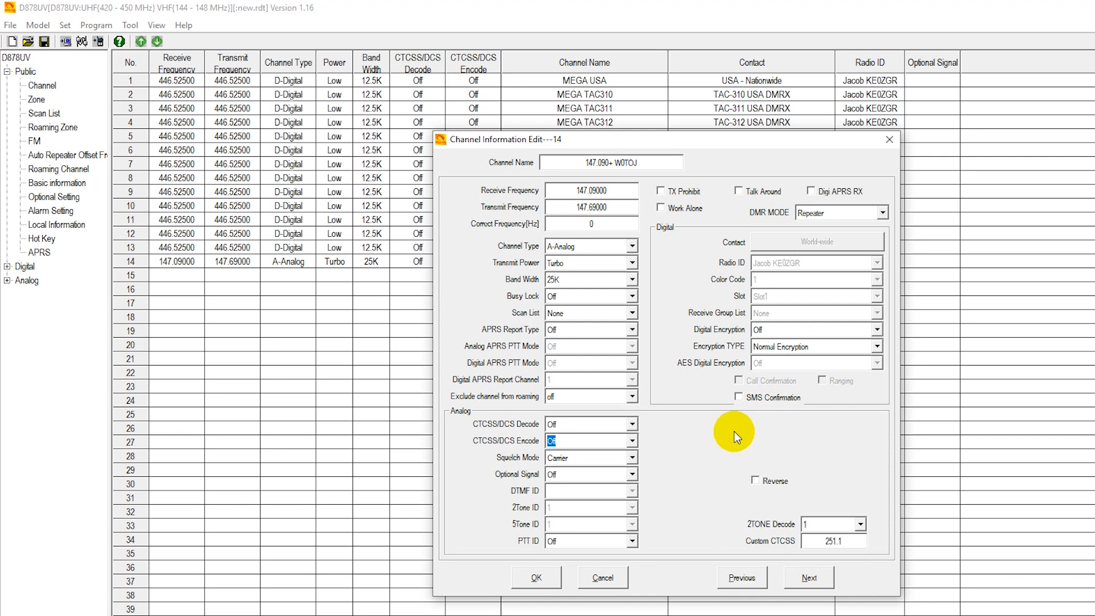
pyautogui.moveTo(734, 437)
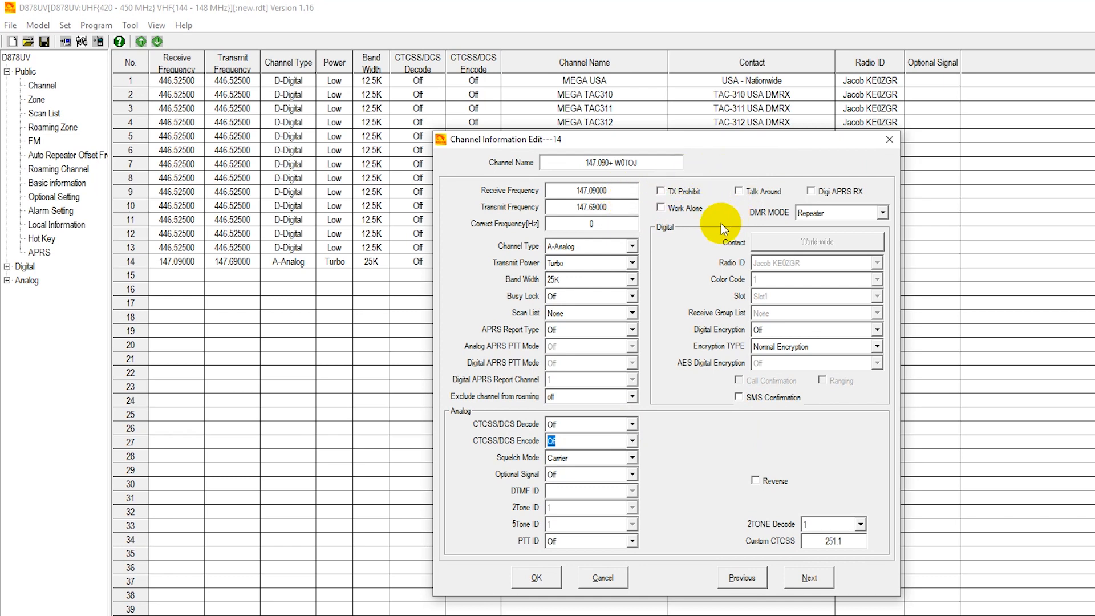
pyautogui.moveTo(552, 559)
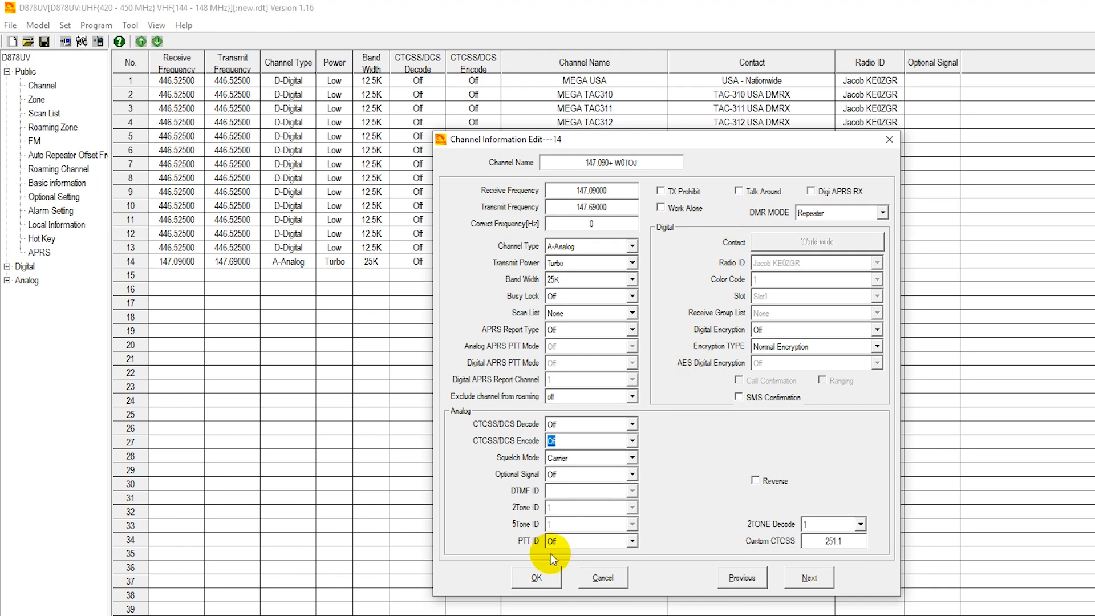
# Confirm channel 14's settings with OK and close its edit dialog
pyautogui.click(536, 578)
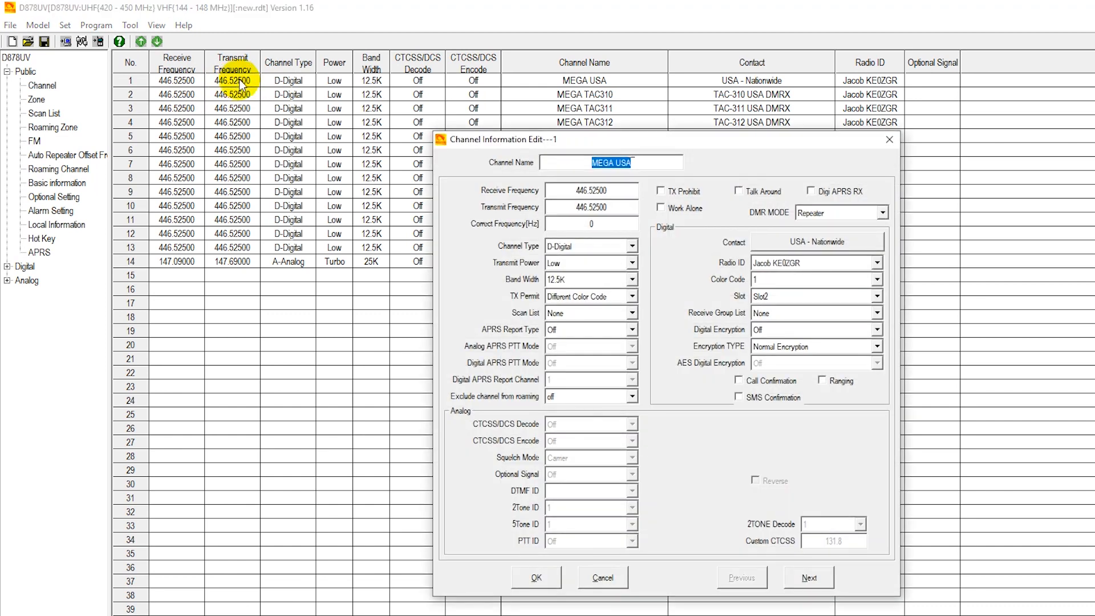
pyautogui.moveTo(625, 303)
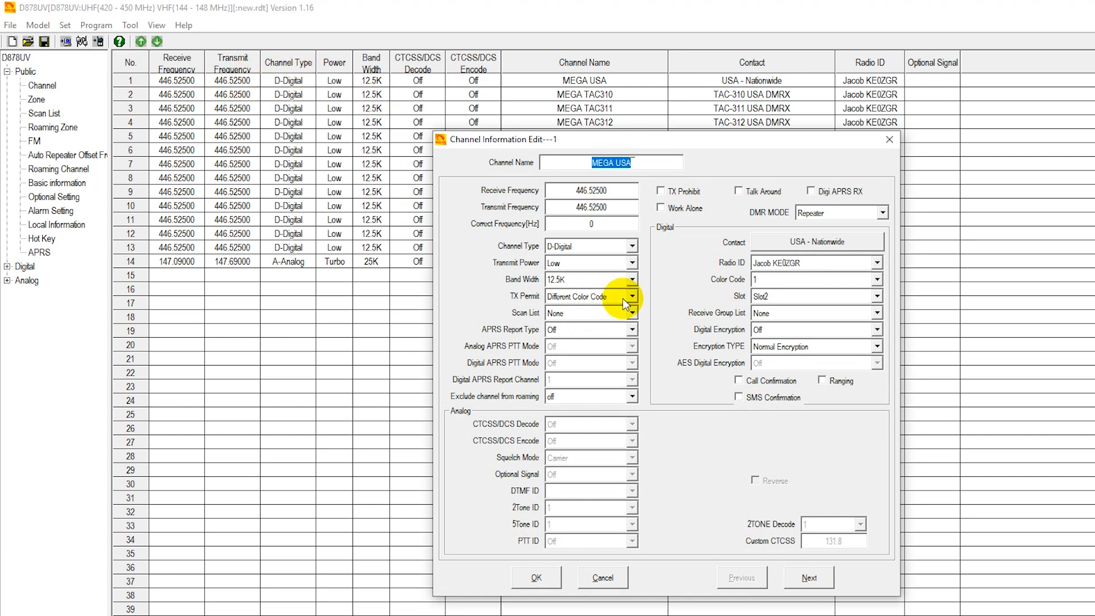
pyautogui.moveTo(640, 248)
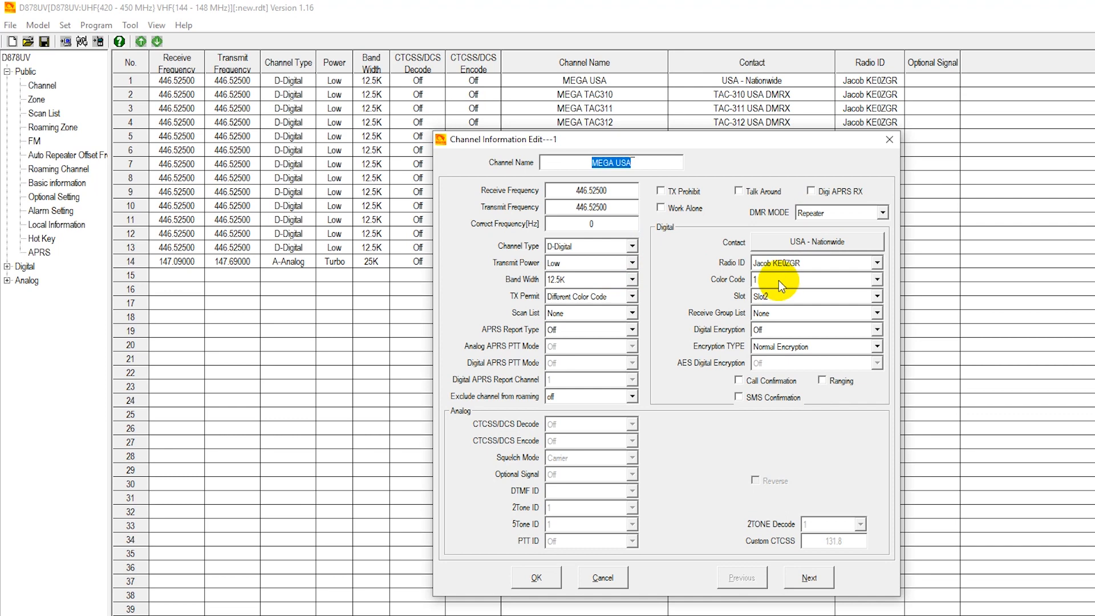
pyautogui.moveTo(814, 292)
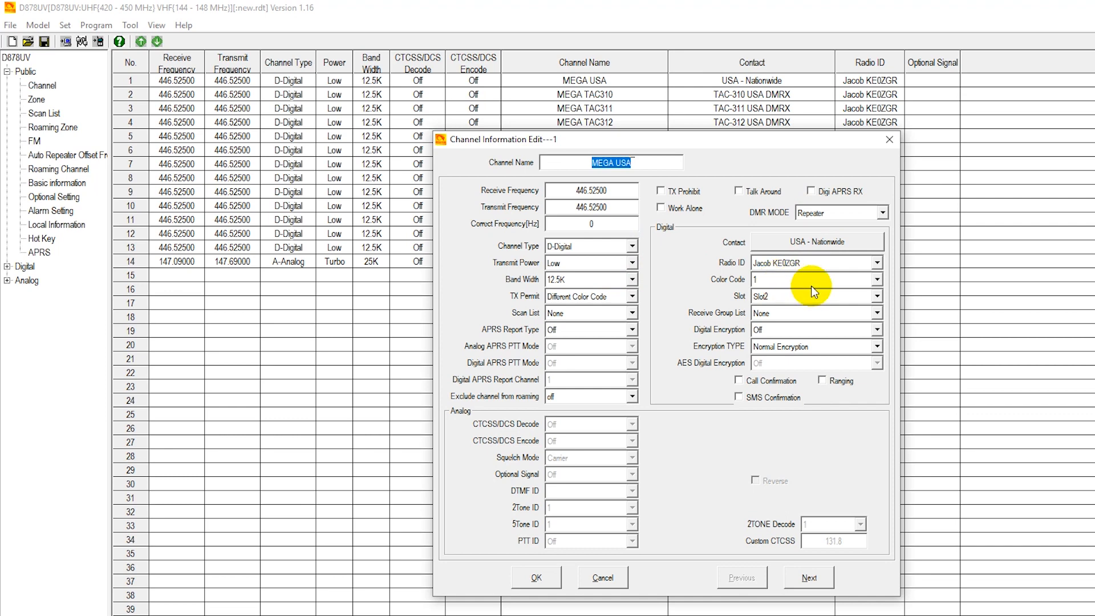
pyautogui.click(877, 279)
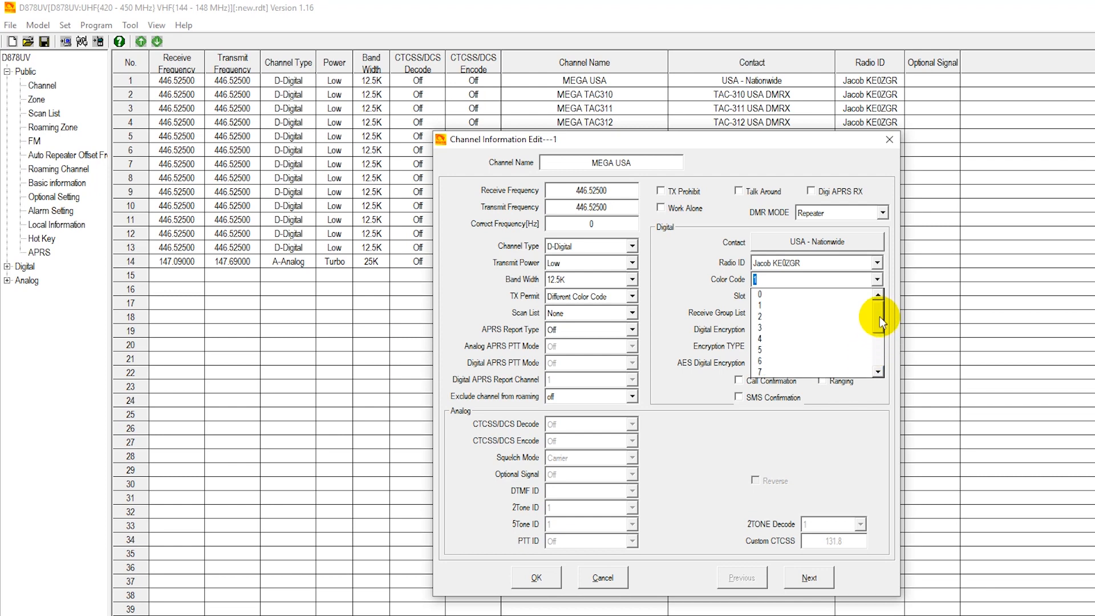
pyautogui.click(878, 371)
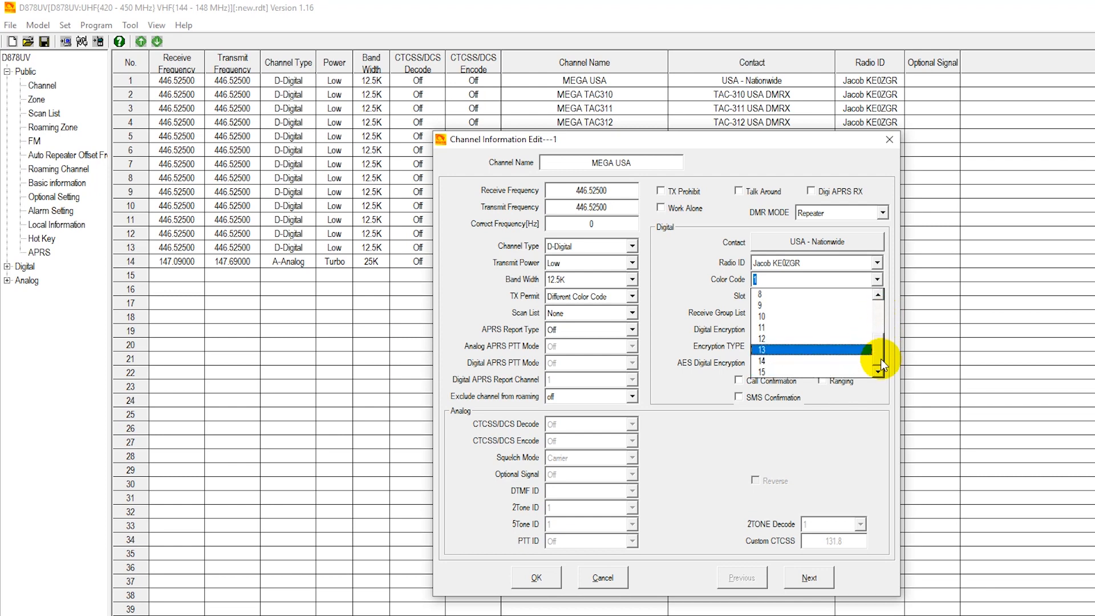
pyautogui.click(878, 371)
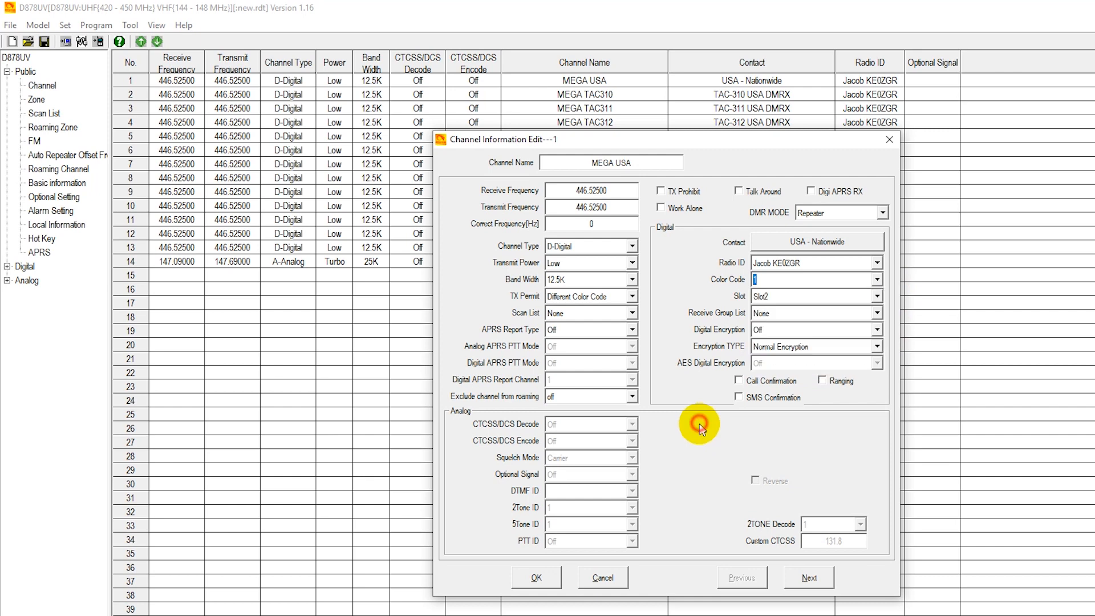
pyautogui.click(878, 296)
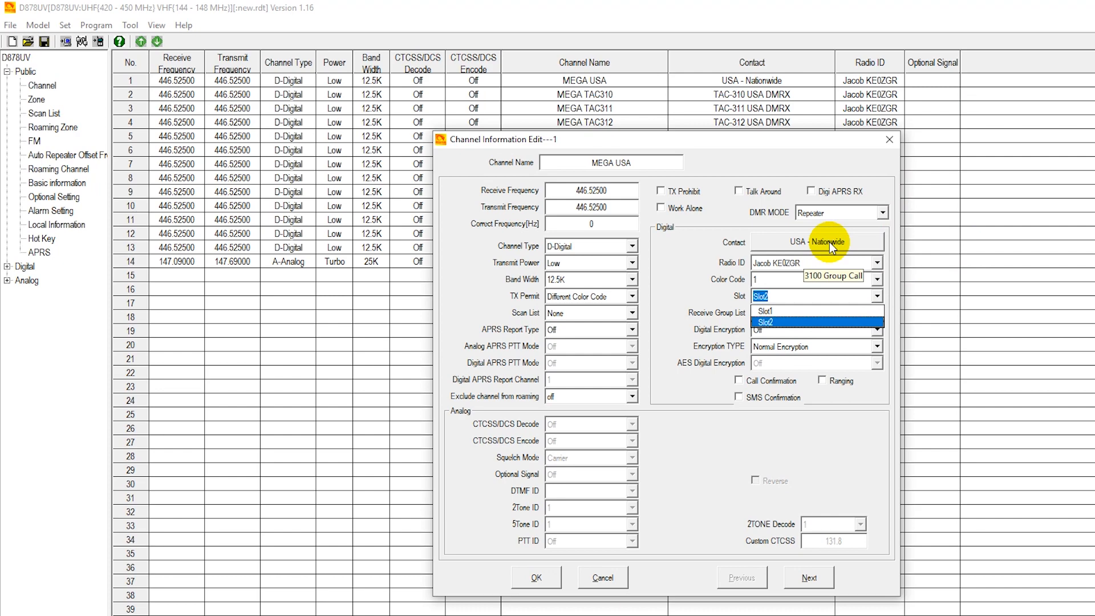
pyautogui.click(817, 242)
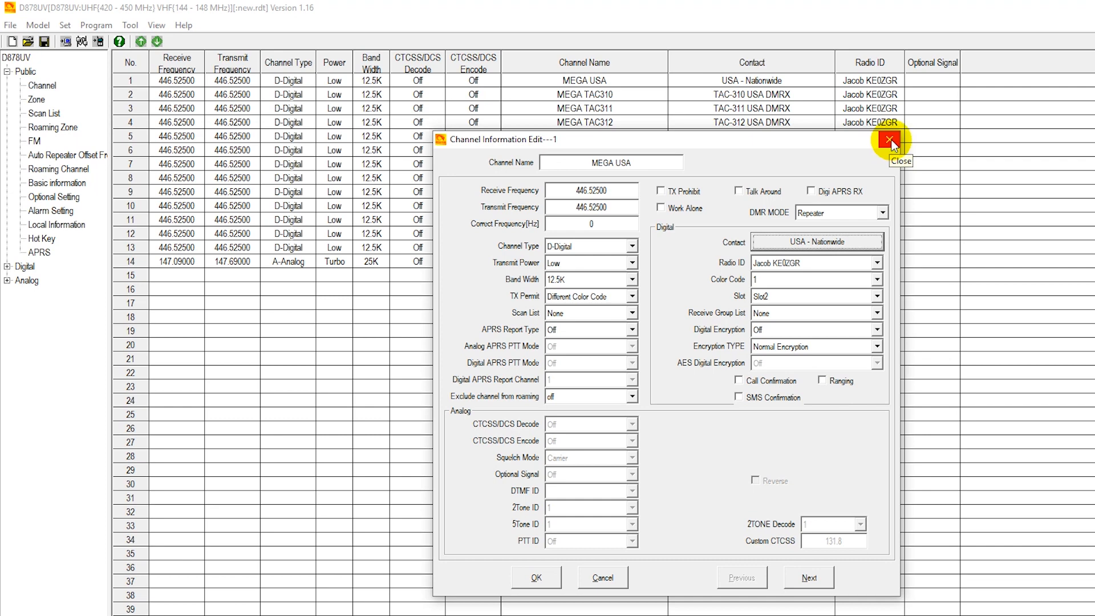
# Close the MEGA USA channel 1 edit dialog, returning to the 14-channel table
pyautogui.click(892, 140)
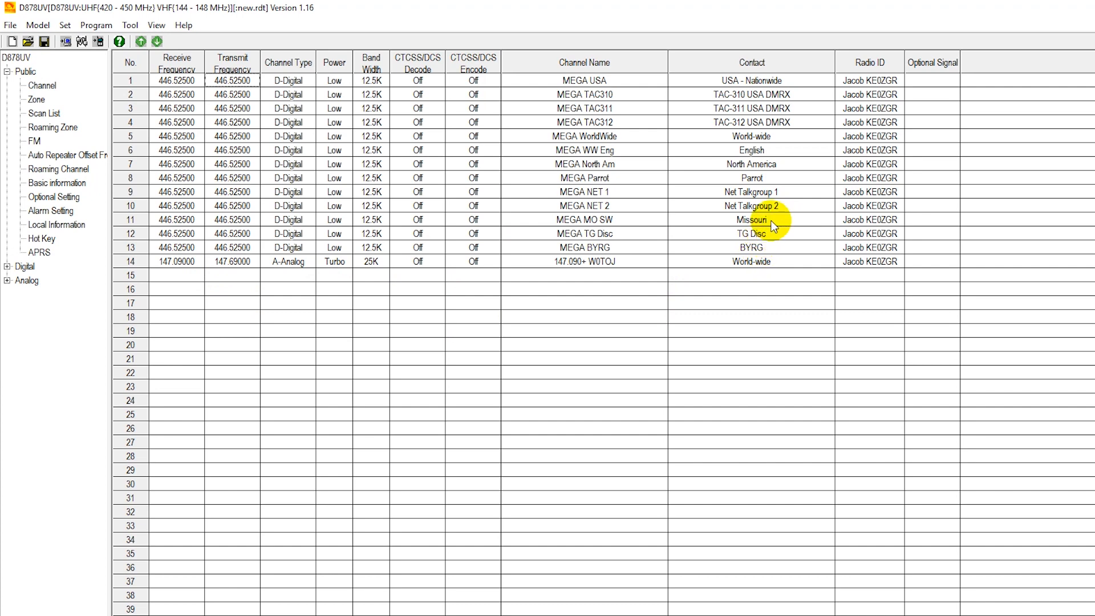
pyautogui.moveTo(752, 175)
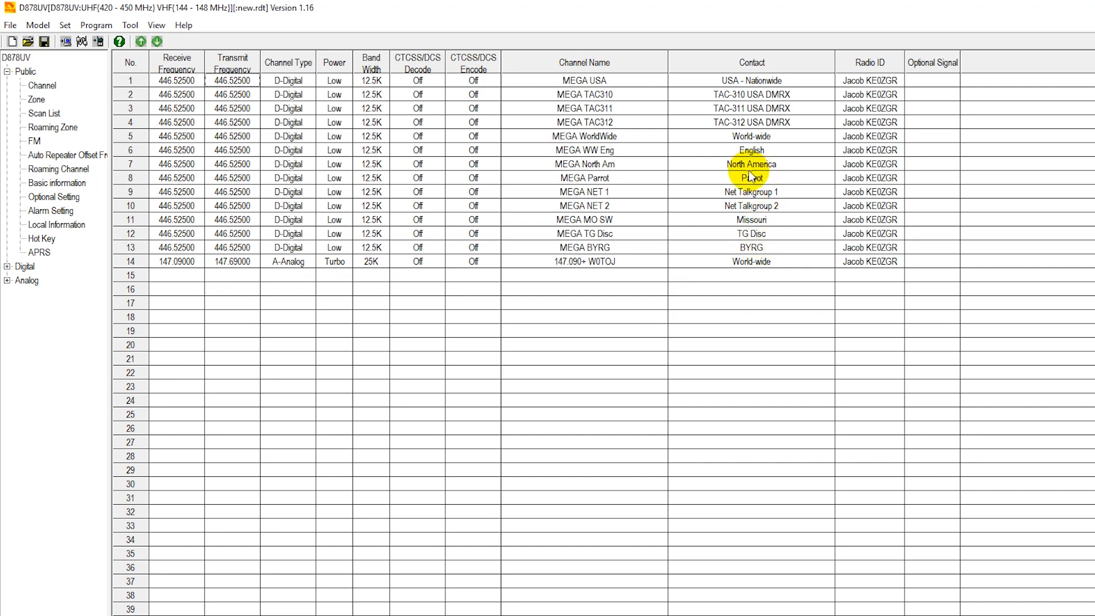